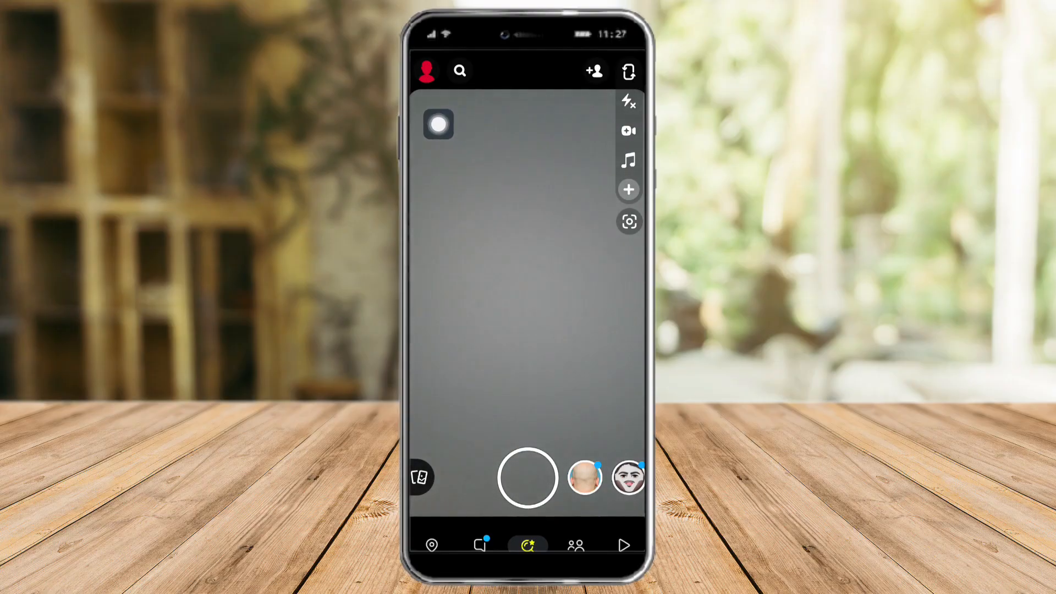
Open your own profile from the top-left avatar and scroll down to the Friends section.
{"action": "left_click", "coordinate": [429, 70]}
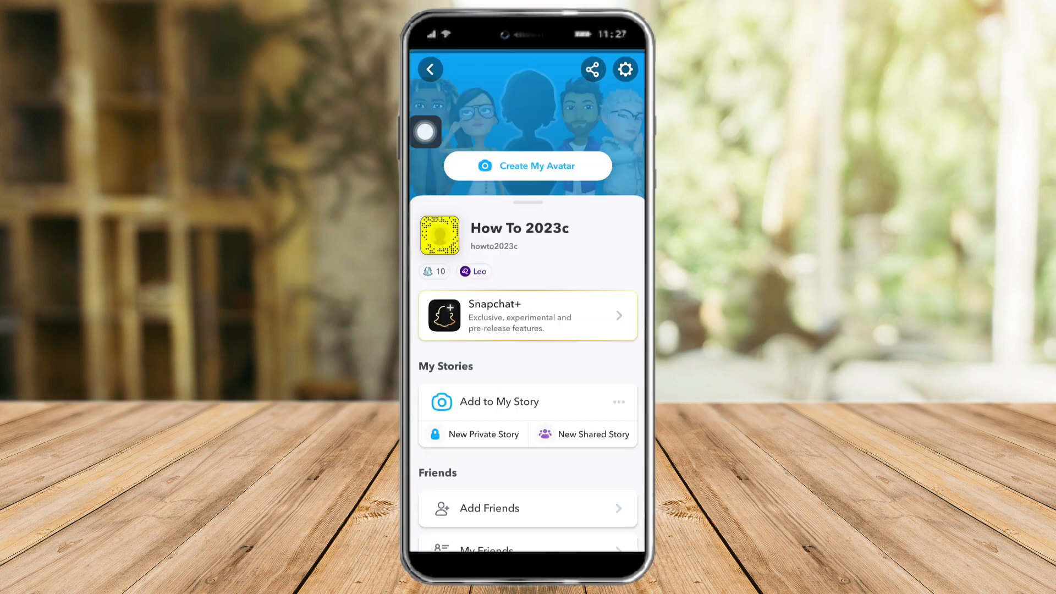
{"action": "scroll", "scroll_direction": "down", "scroll_amount": 3}
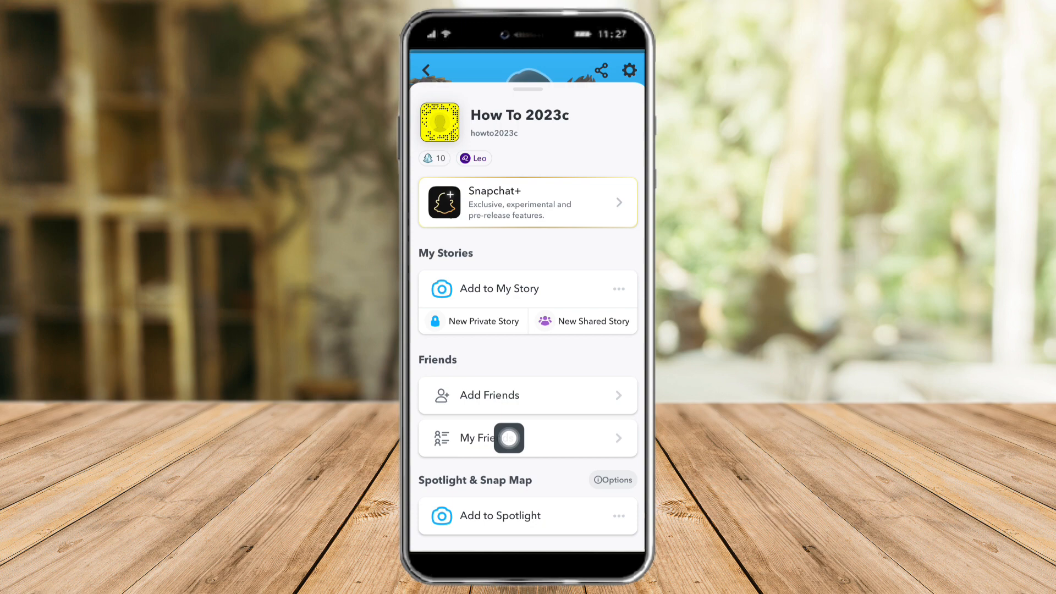
Open My Friends and bring up the options sheet for How To.
{"action": "left_click", "coordinate": [505, 438]}
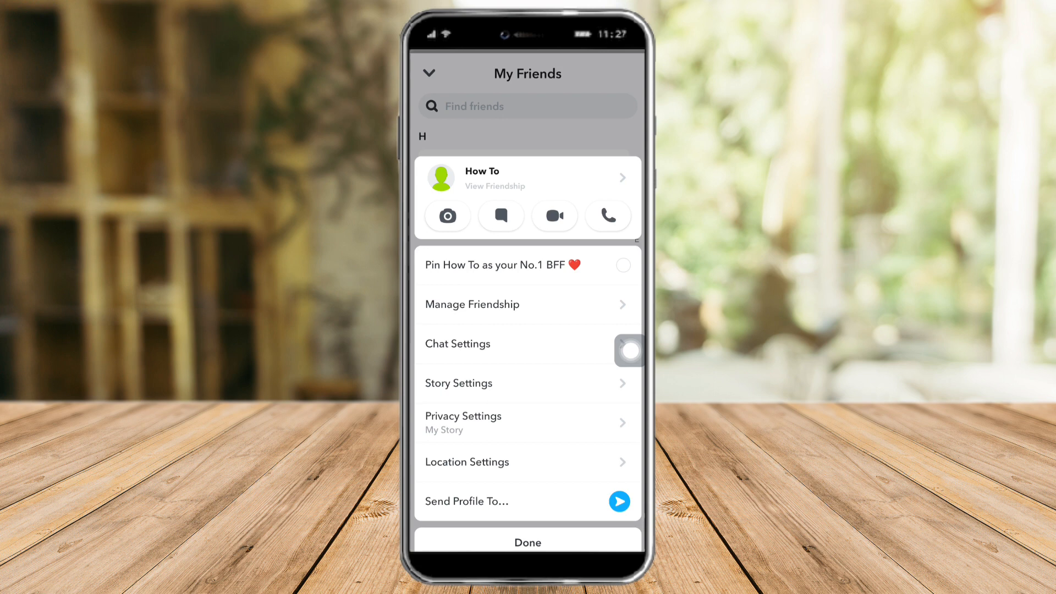
View How To's Manage Friendship options (Report, Block, Remove Friend, Edit Name), then close them.
{"action": "left_click", "coordinate": [472, 304]}
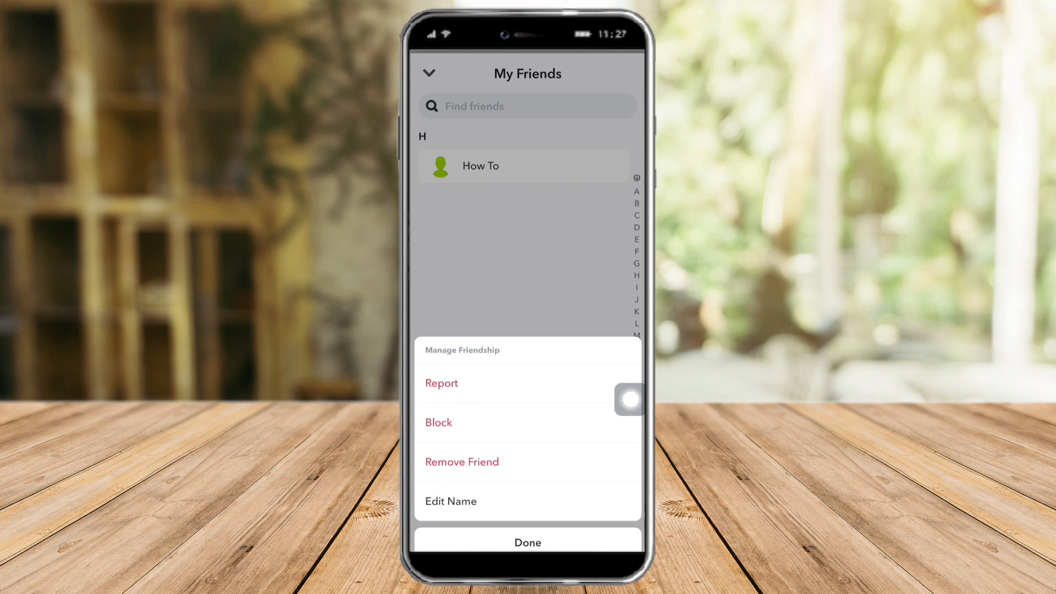
{"action": "left_click", "coordinate": [528, 541]}
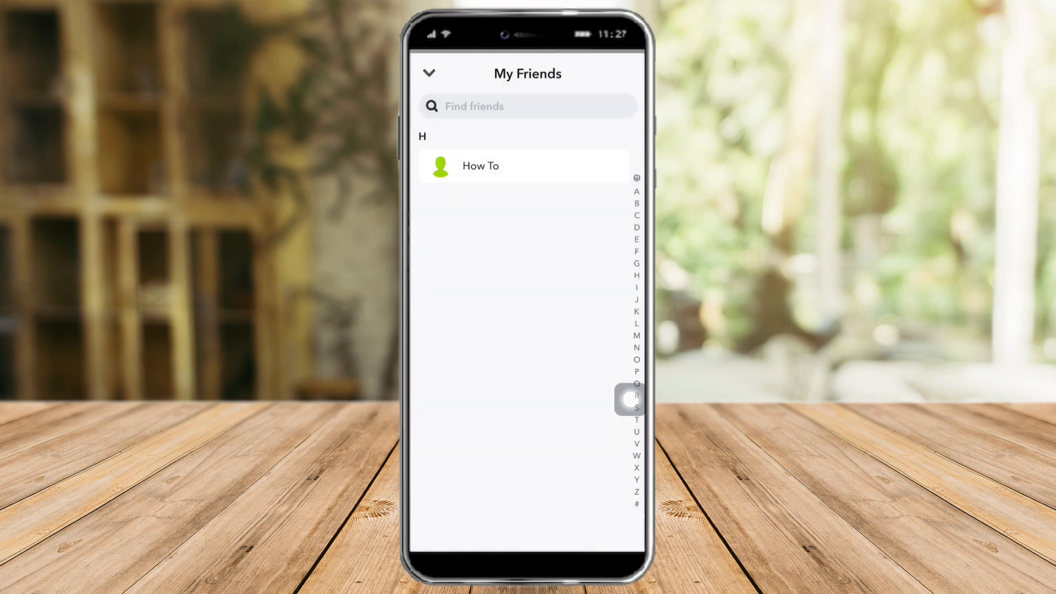